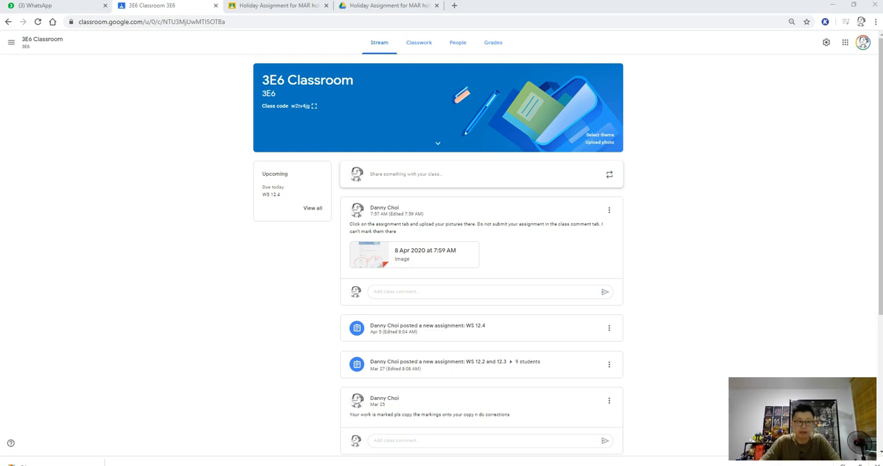
{"action": "mouse_move", "coordinate": [651, 134]}
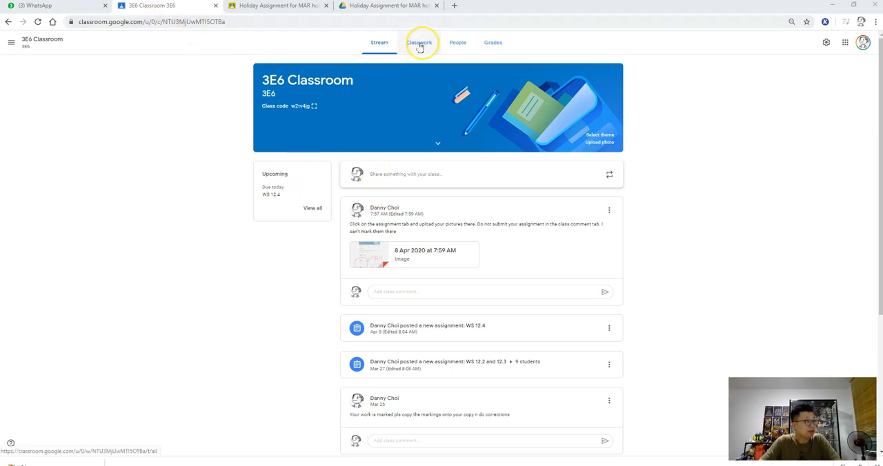
- Go to Classwork, try the WS 12.4 PDF preview, then show the turned-in student work
{"action": "left_click", "coordinate": [420, 41]}
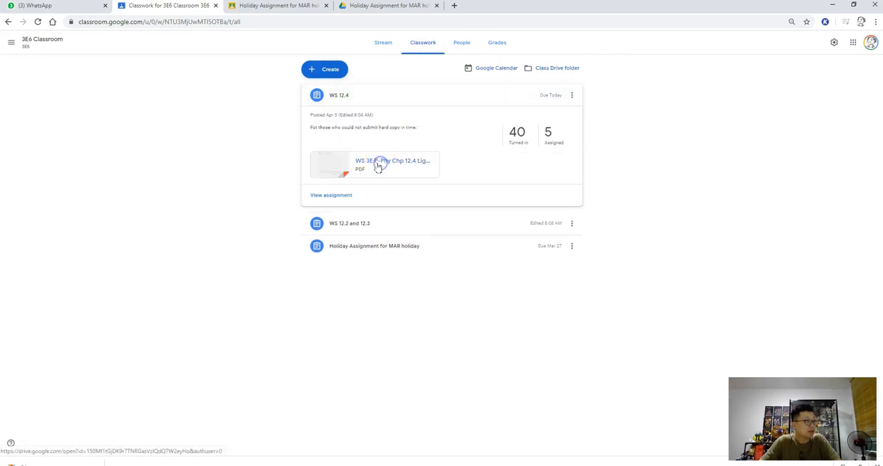
{"action": "left_click", "coordinate": [378, 164]}
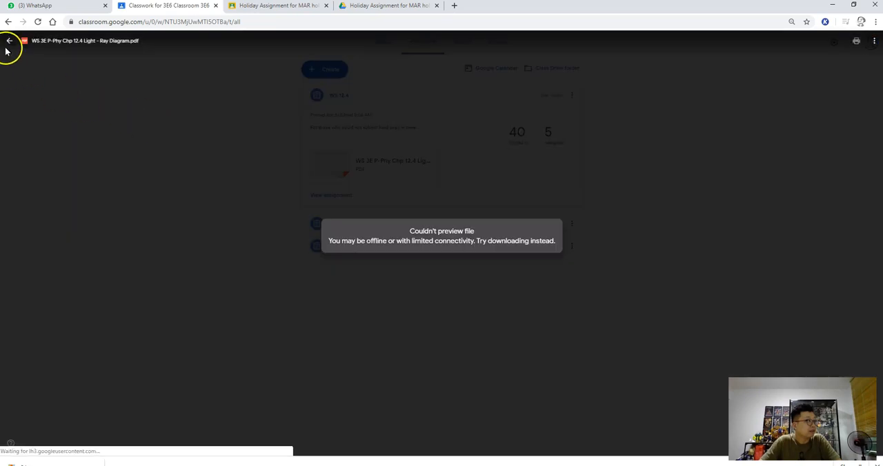
{"action": "left_click", "coordinate": [8, 40]}
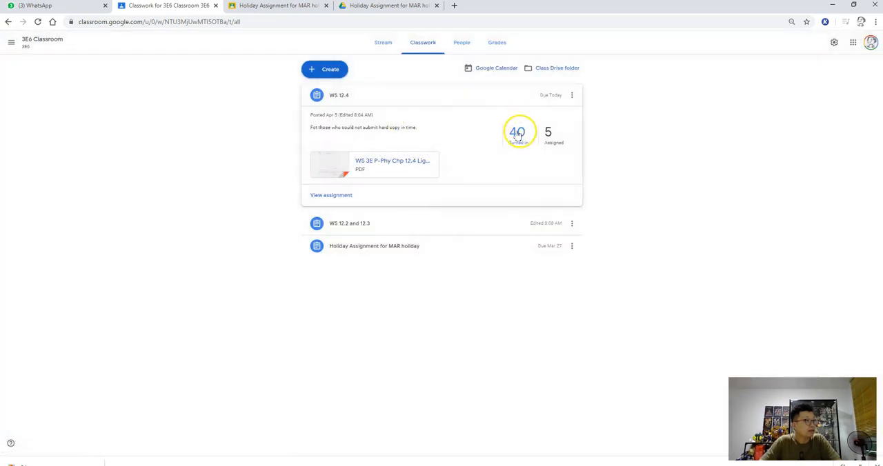
{"action": "left_click", "coordinate": [517, 133]}
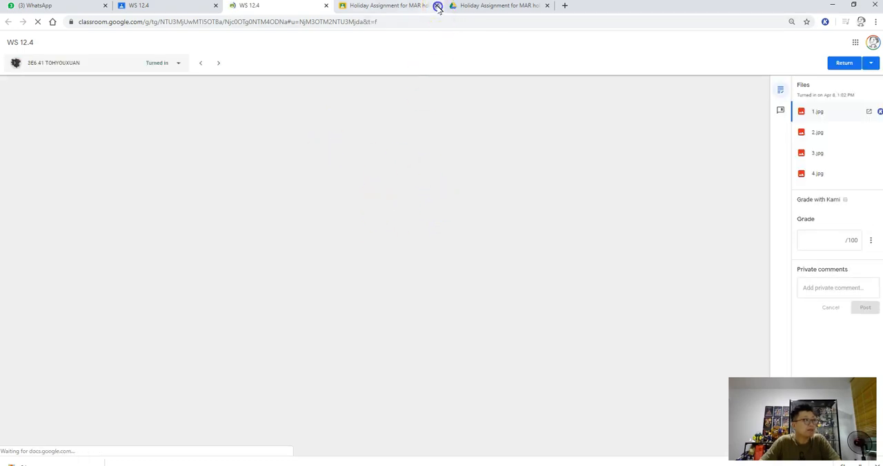
- Display 1.jpg of the student's worksheet enlarged on the first ray diagram
{"action": "left_click", "coordinate": [436, 5]}
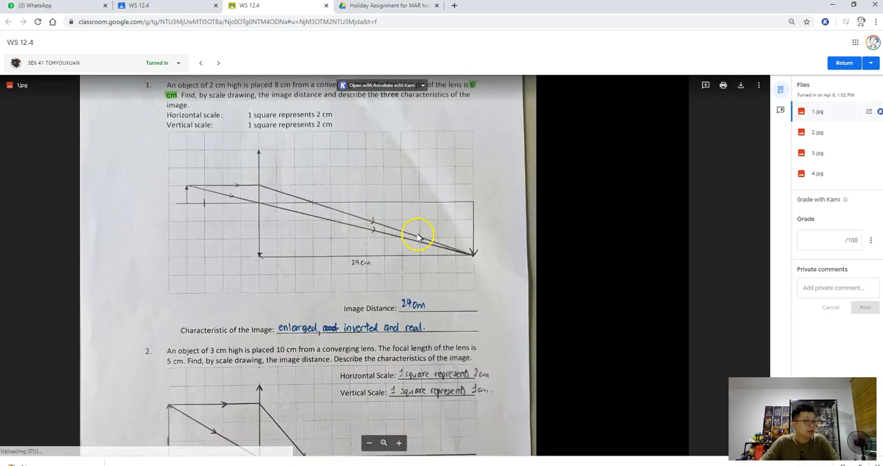
{"action": "mouse_move", "coordinate": [590, 143]}
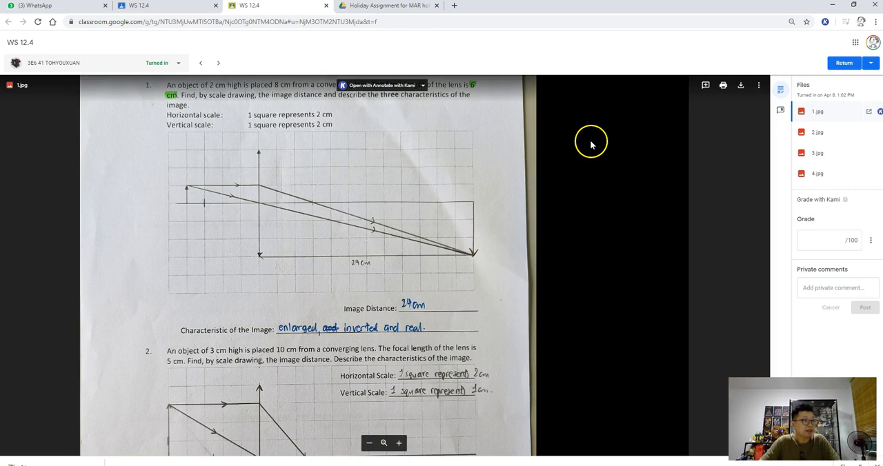
{"action": "mouse_move", "coordinate": [360, 224]}
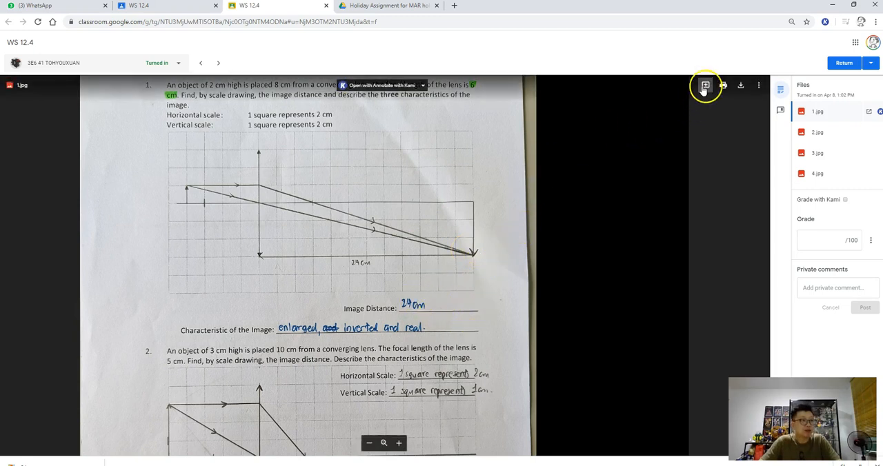
{"action": "left_click", "coordinate": [705, 85]}
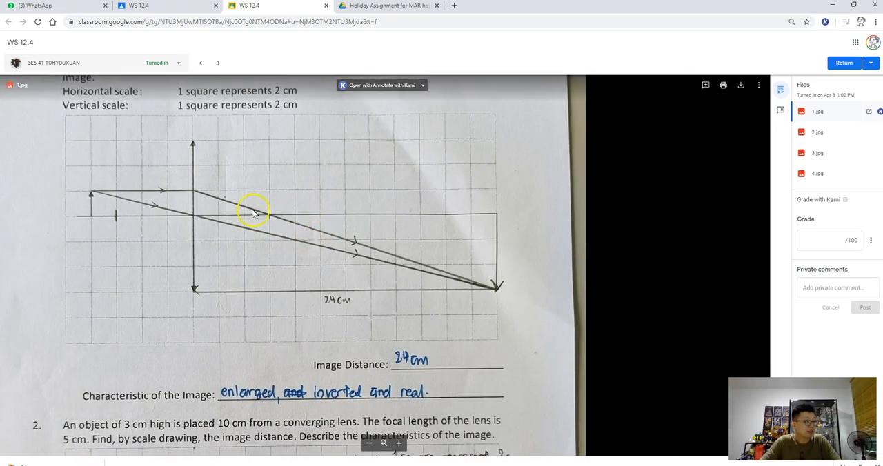
{"action": "mouse_move", "coordinate": [723, 86]}
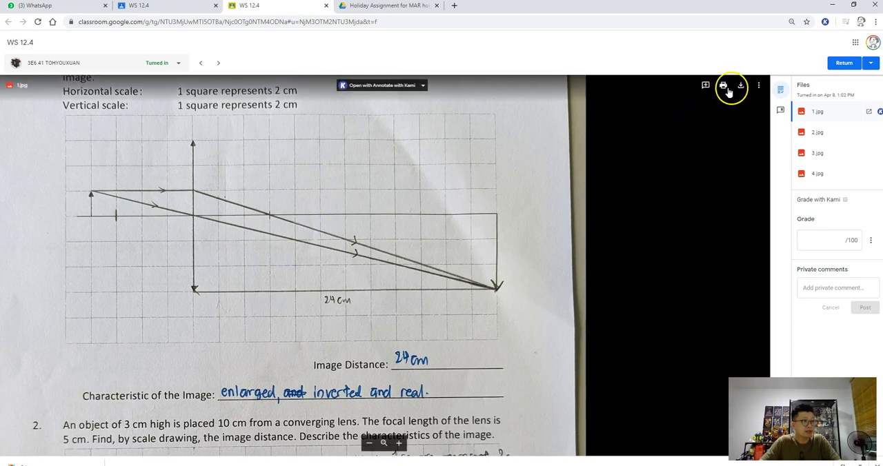
- Post 'add F to indicate that this is a focal point' on the first diagram and add it to the comment bank
{"action": "left_click", "coordinate": [705, 85]}
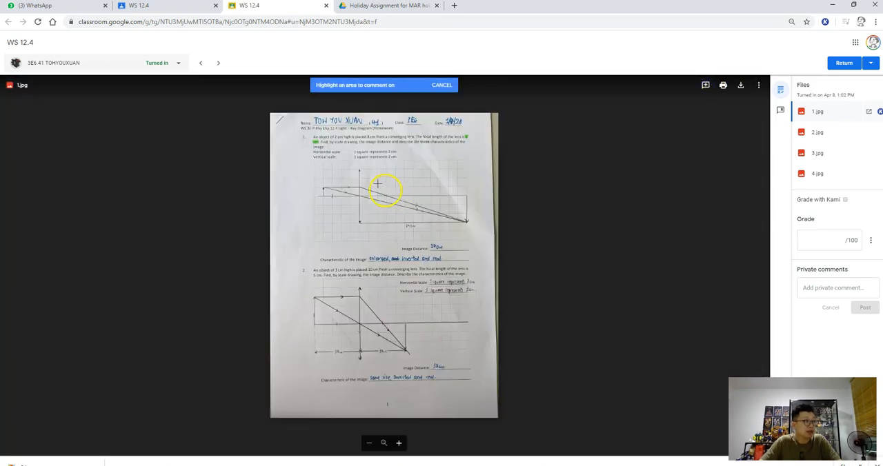
{"action": "left_click", "coordinate": [386, 191]}
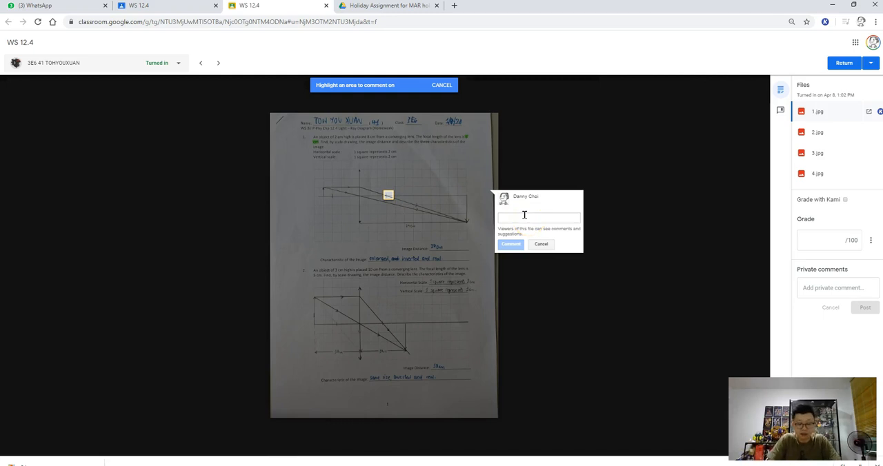
{"action": "type", "text": "add"}
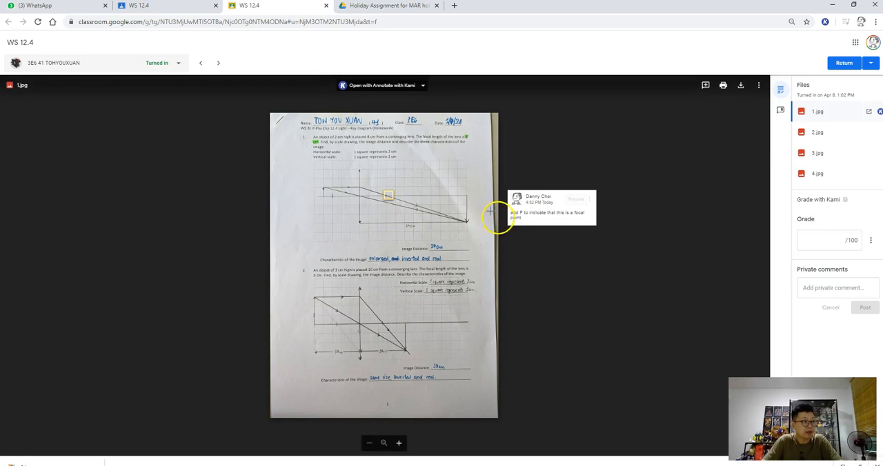
{"action": "left_click", "coordinate": [590, 199]}
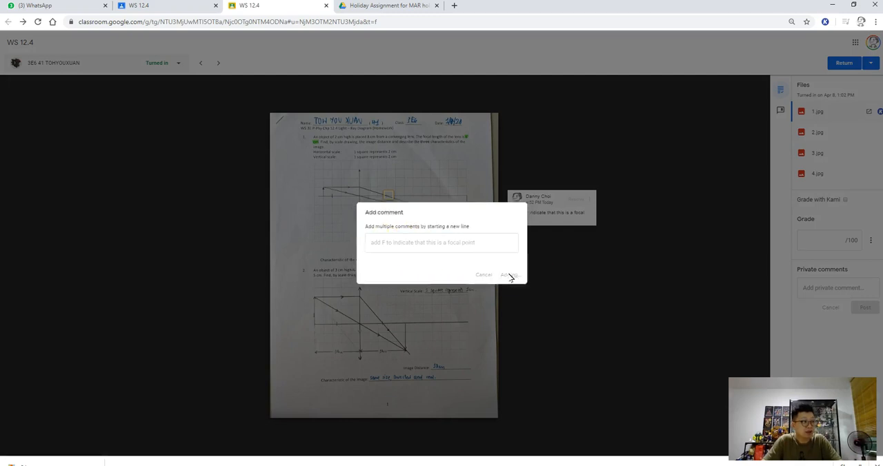
{"action": "left_click", "coordinate": [507, 274]}
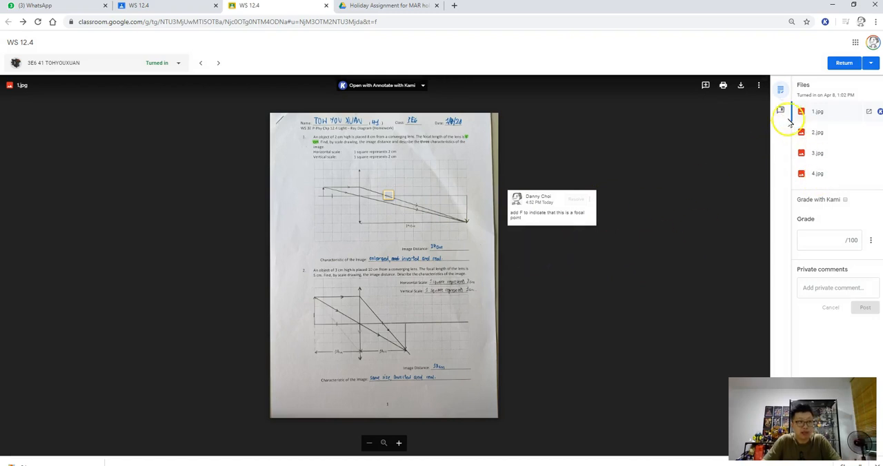
- Reuse the comment-bank focal-point comment on the second ray diagram and post it
{"action": "left_click", "coordinate": [781, 110]}
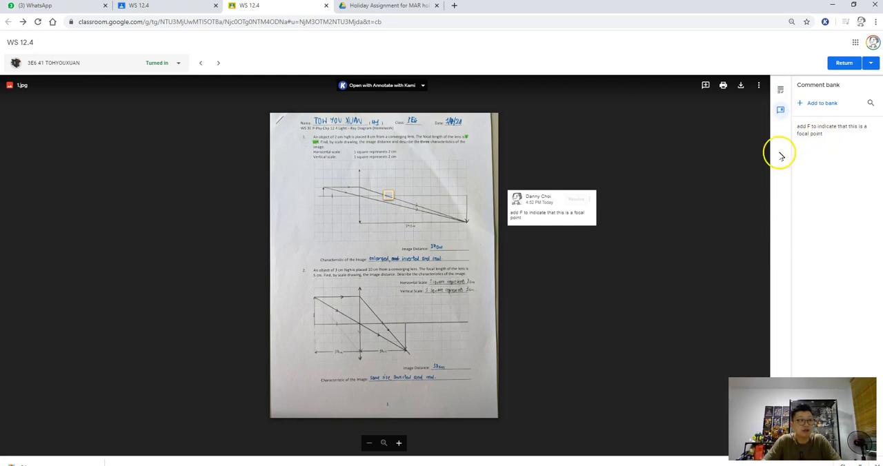
{"action": "mouse_move", "coordinate": [375, 316]}
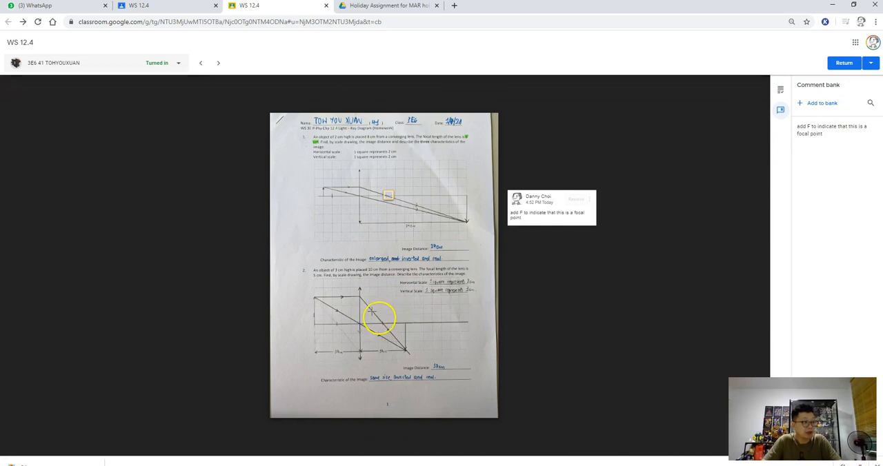
{"action": "left_click", "coordinate": [384, 323]}
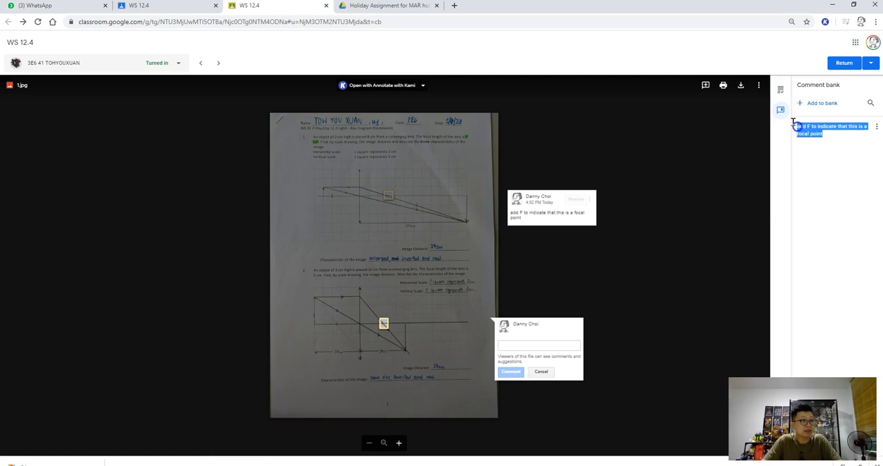
{"action": "left_click", "coordinate": [541, 345]}
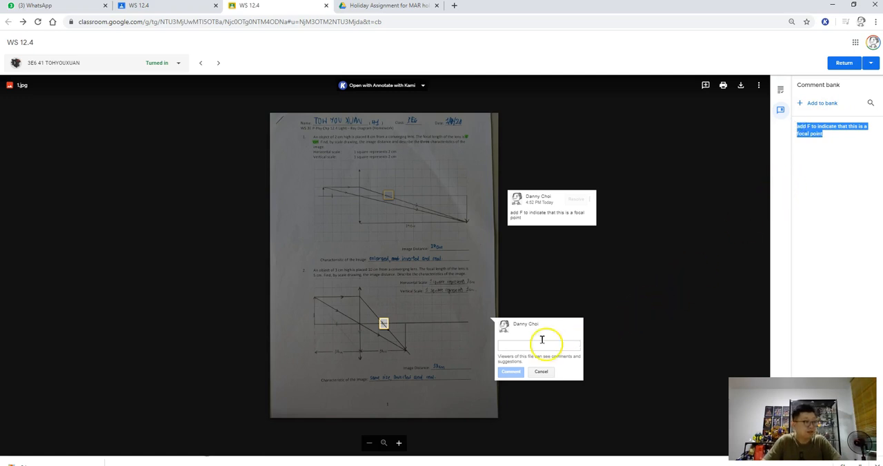
{"action": "type", "text": "add F to indicate that this is a focal point"}
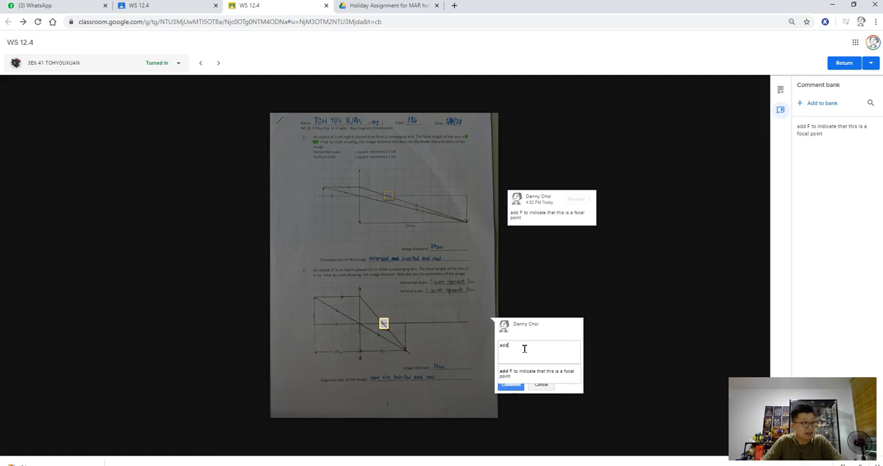
{"action": "mouse_move", "coordinate": [598, 320]}
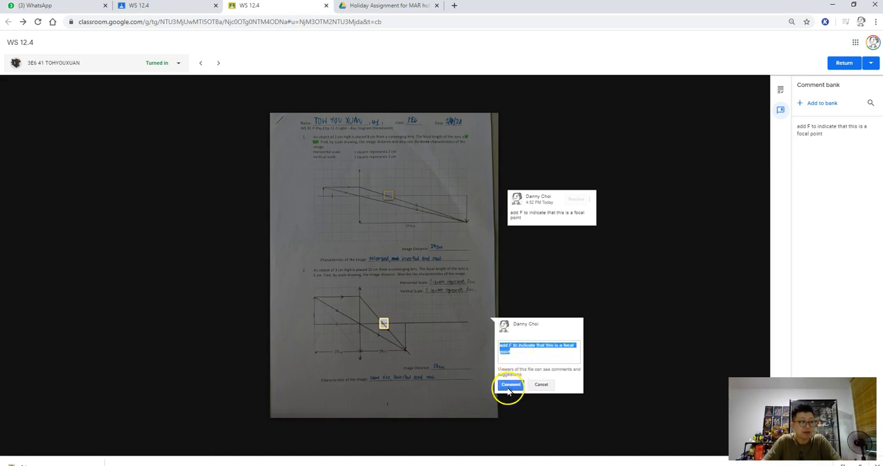
{"action": "left_click", "coordinate": [510, 385]}
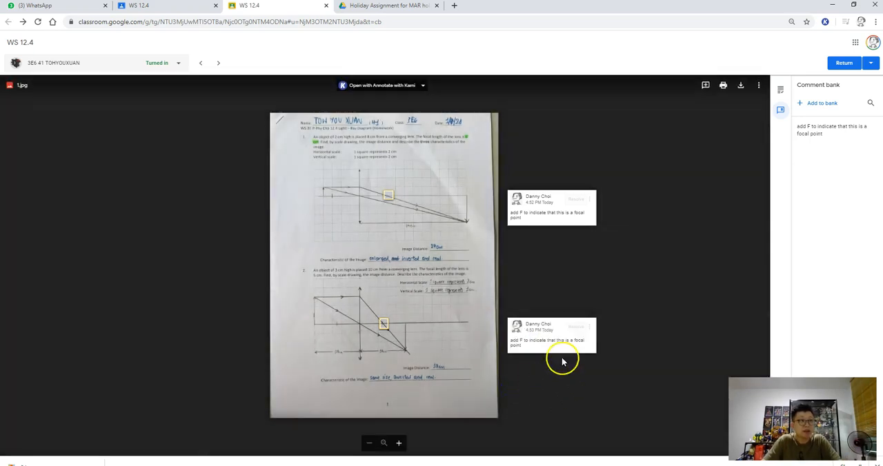
- Dismiss the file options menu and post 'Good job. Checked' at the page bottom
{"action": "left_click", "coordinate": [758, 85]}
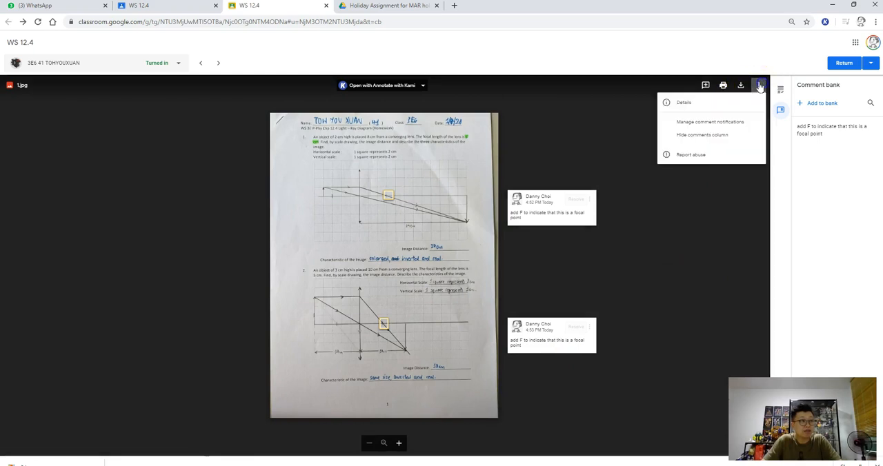
{"action": "left_click", "coordinate": [688, 227]}
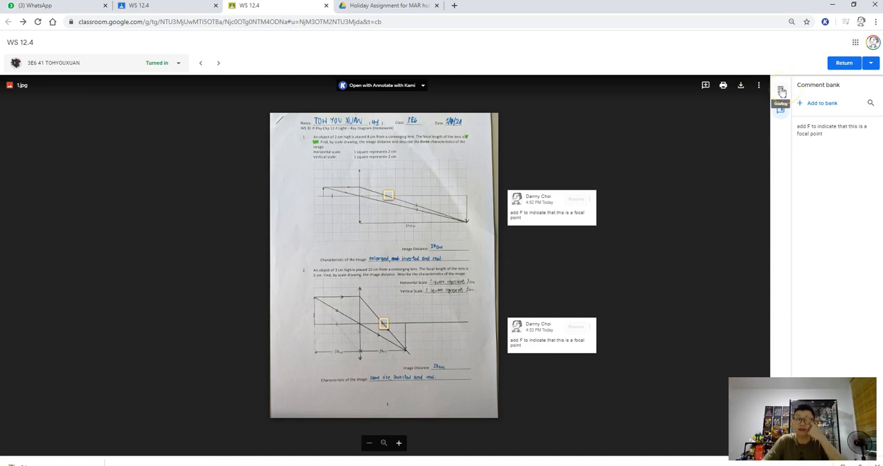
{"action": "mouse_move", "coordinate": [724, 99]}
{"action": "type", "text": "Good job. Check"}
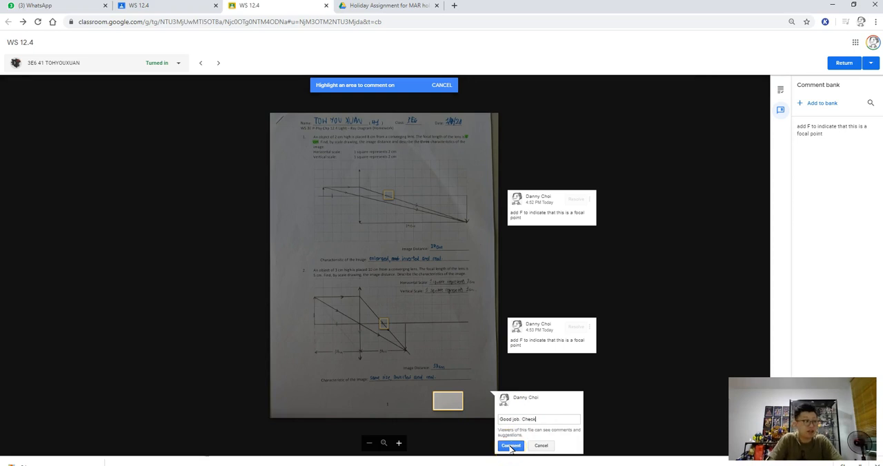
{"action": "left_click", "coordinate": [510, 446]}
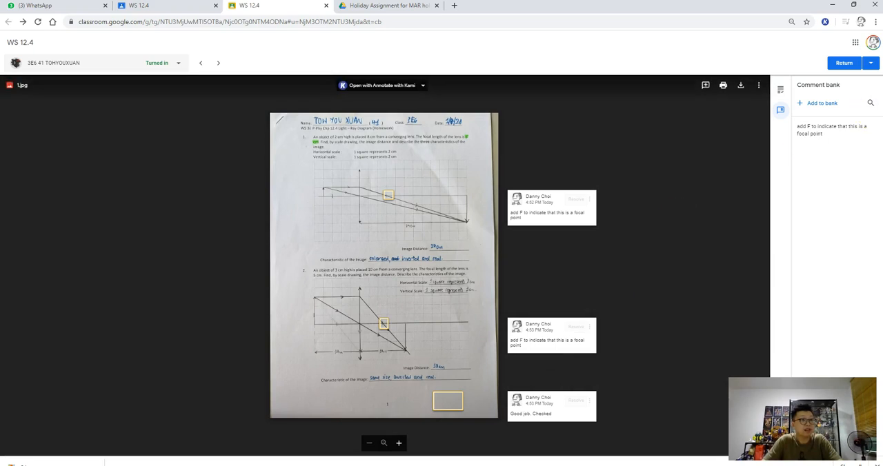
{"action": "left_click", "coordinate": [870, 64]}
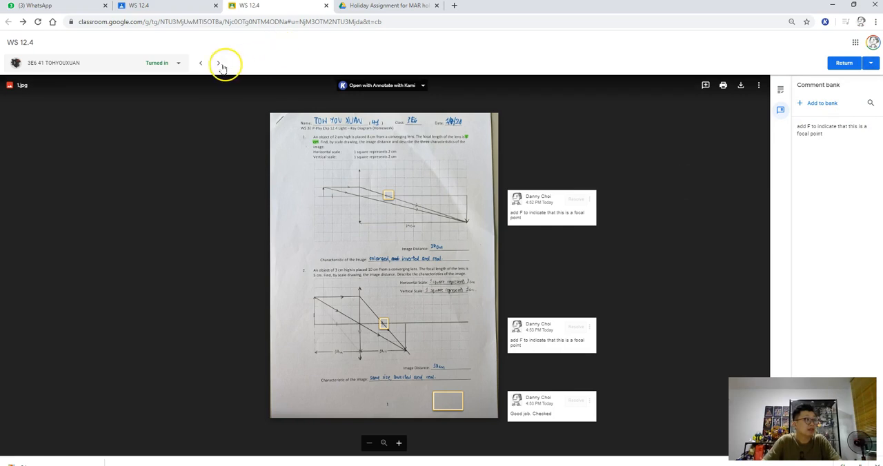
- Return to Student work and open another student's submitted worksheet
{"action": "left_click", "coordinate": [218, 64]}
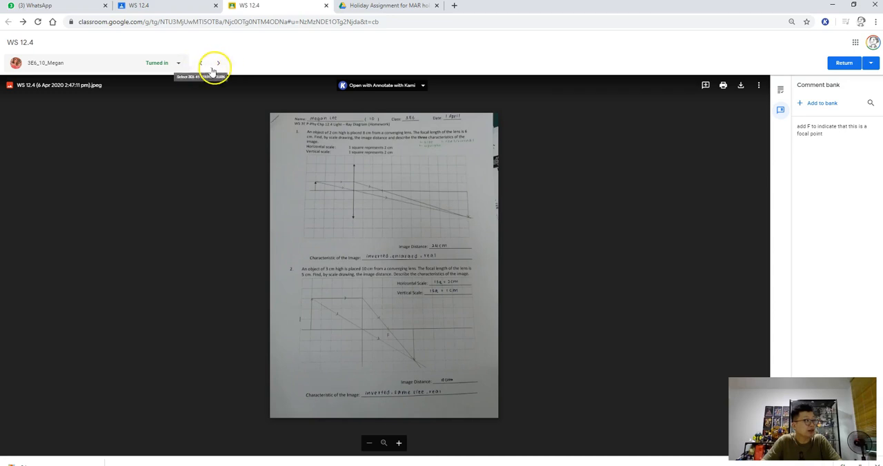
{"action": "mouse_move", "coordinate": [629, 221]}
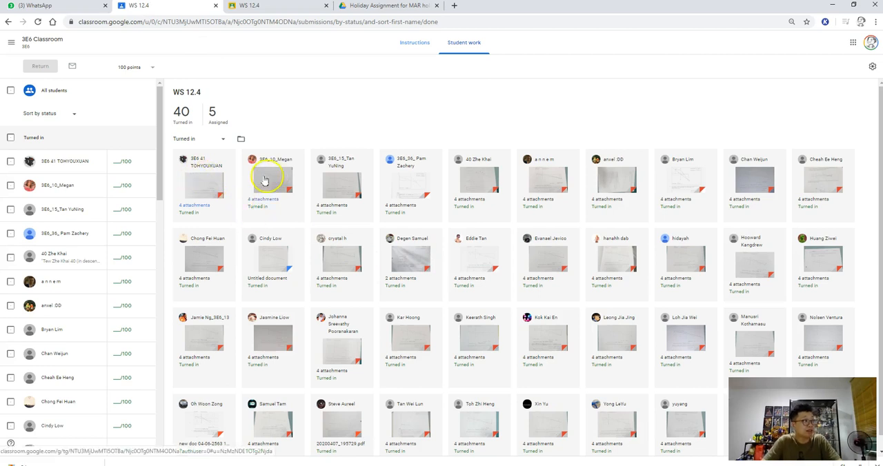
{"action": "left_click", "coordinate": [271, 179]}
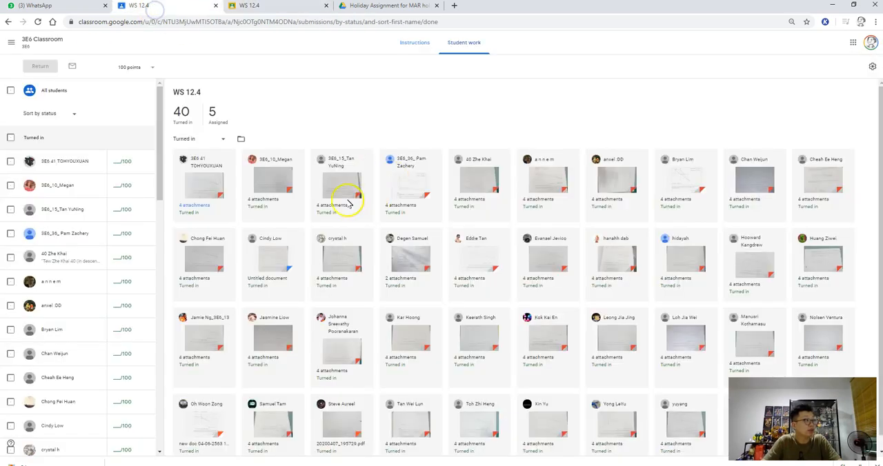
{"action": "left_click", "coordinate": [341, 186]}
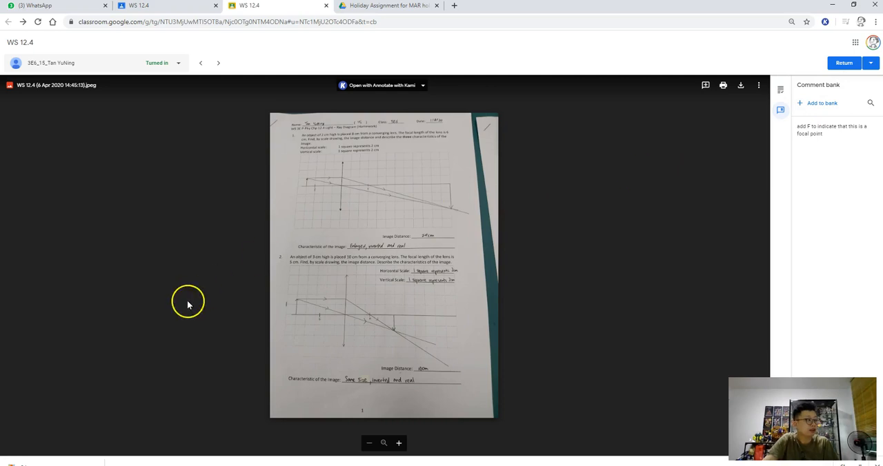
{"action": "mouse_move", "coordinate": [538, 317]}
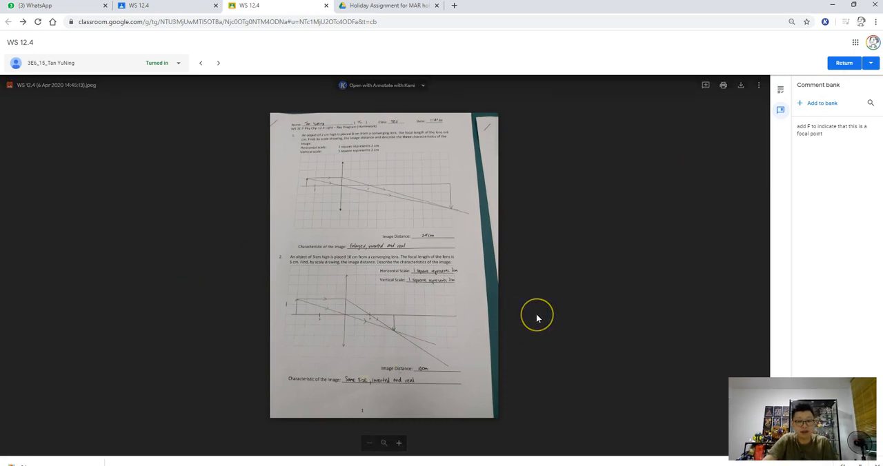